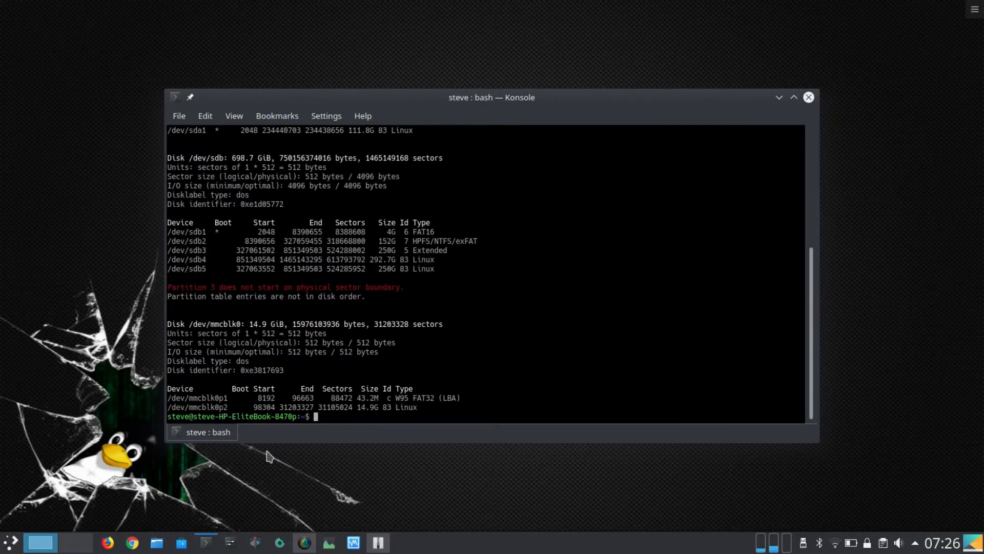
mouse_move(274, 407)
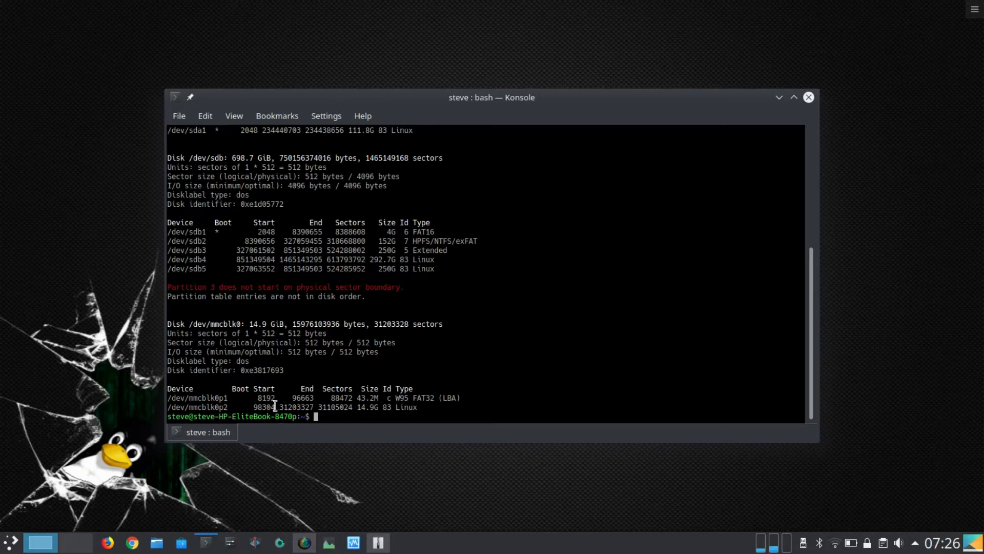
Step: Copy the SD card device name /dev/mmcblk0 from the fdisk listing for reuse
double_click(273, 323)
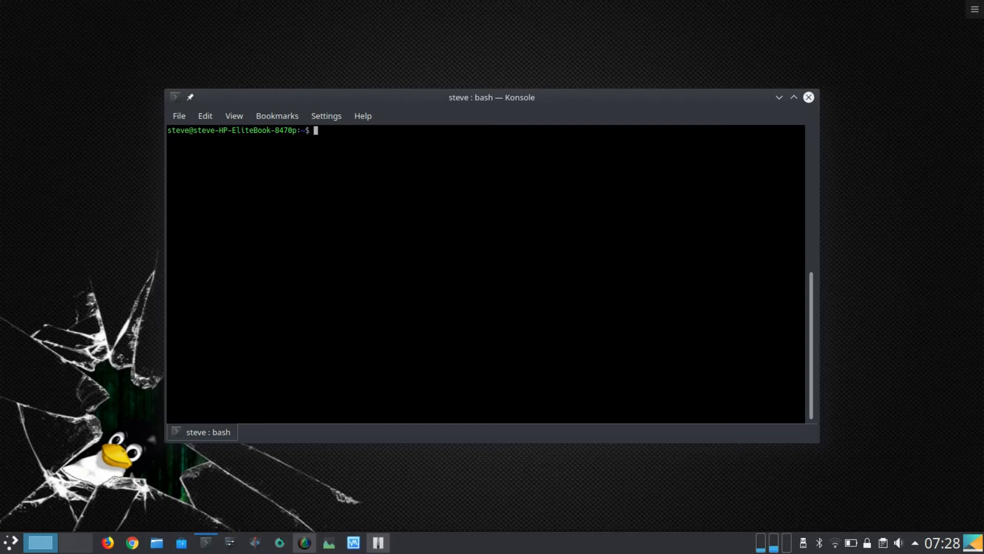
Step: Begin the backup command sudo dd with /dev/mmcblk0 pasted as the input device
text(sudo dd)
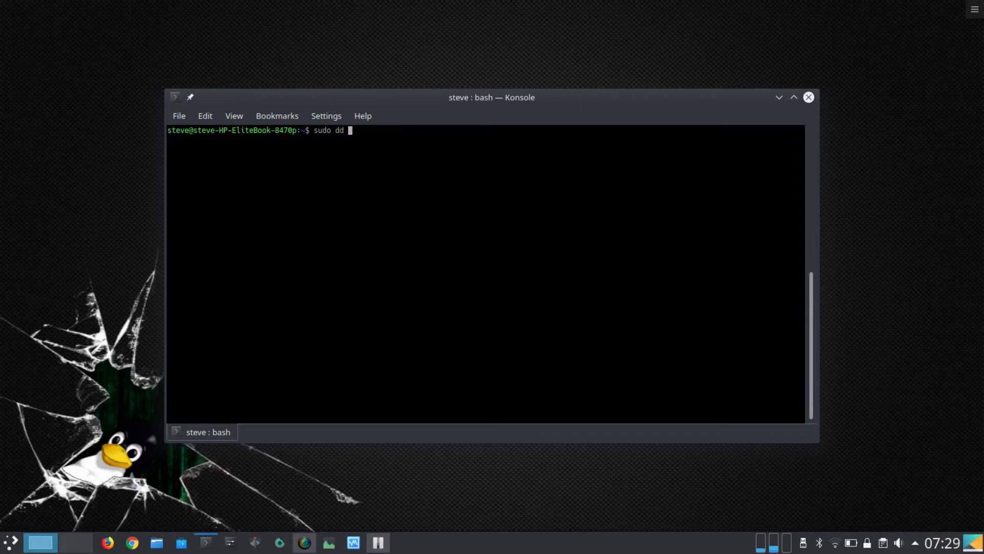
text(if=)
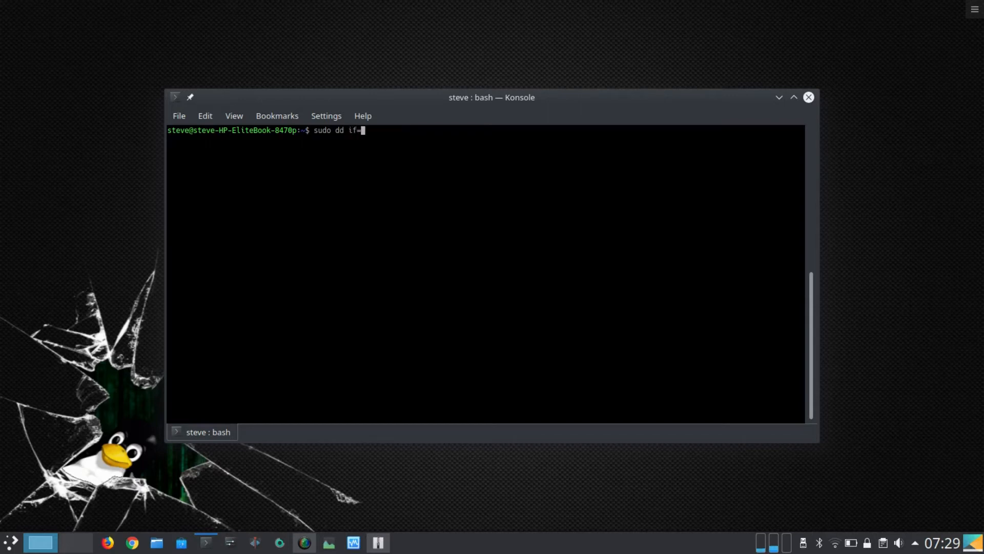
mouse_move(440, 124)
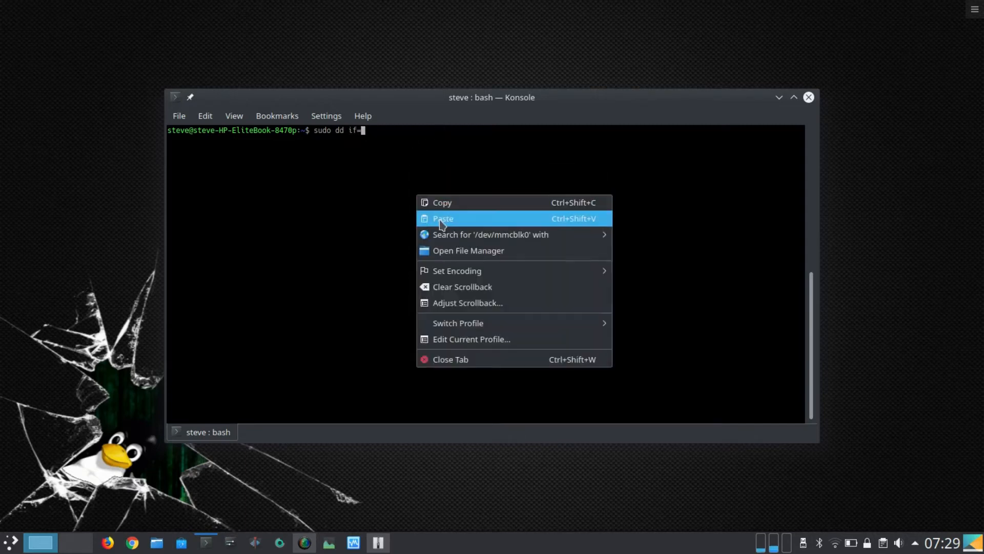
click(443, 217)
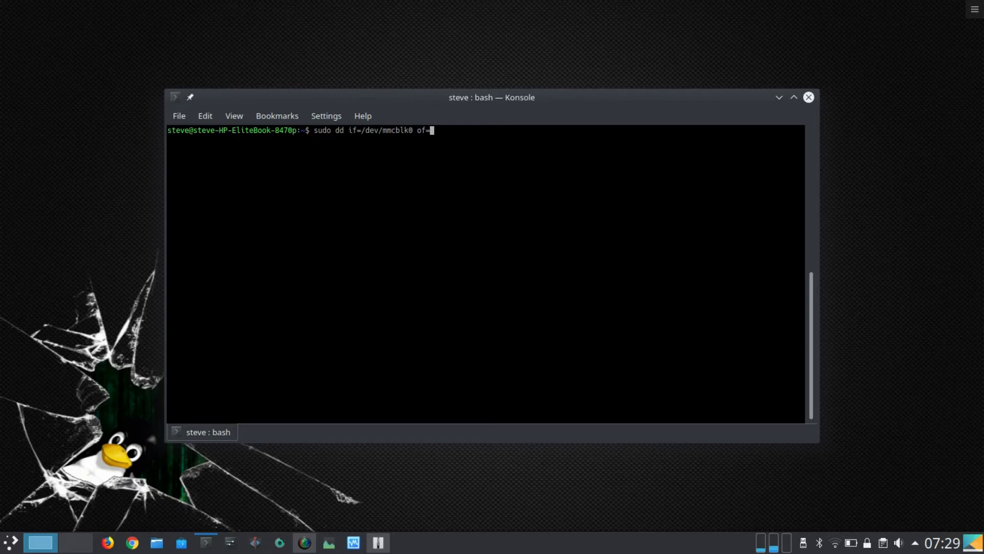
Step: Add of=vanillaPi.img status=progress and launch the backup copy
text(van)
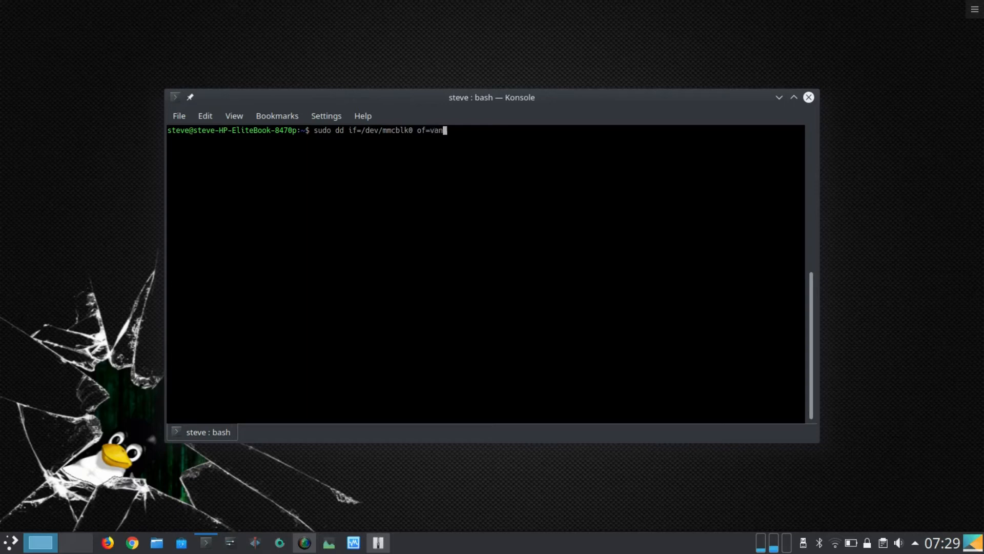
text(illaPi.img)
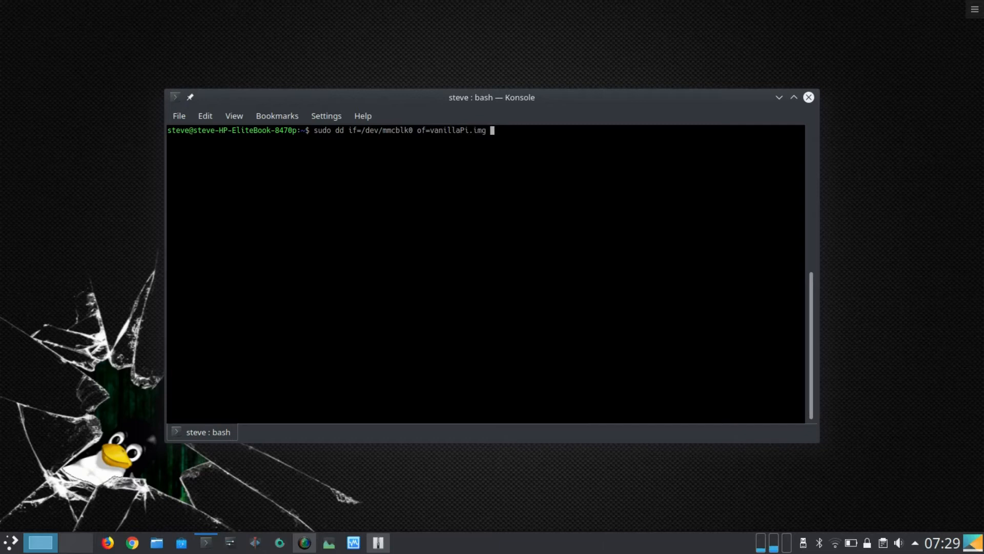
text(status)
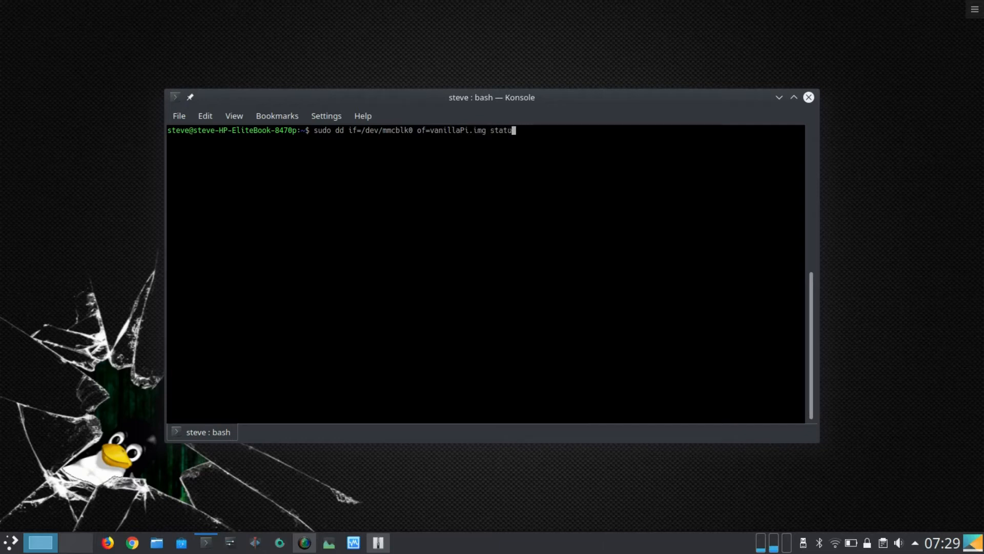
text(=)
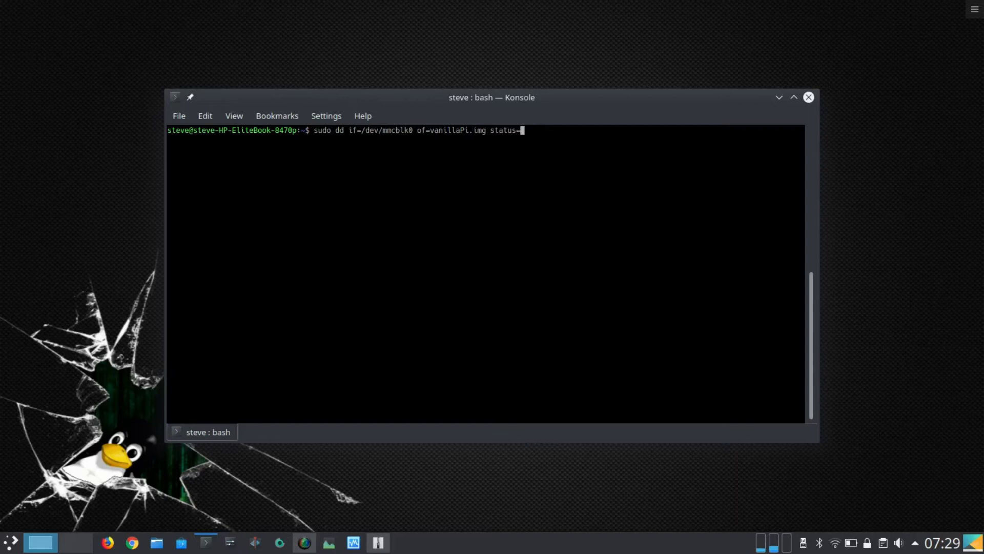
text(progr)
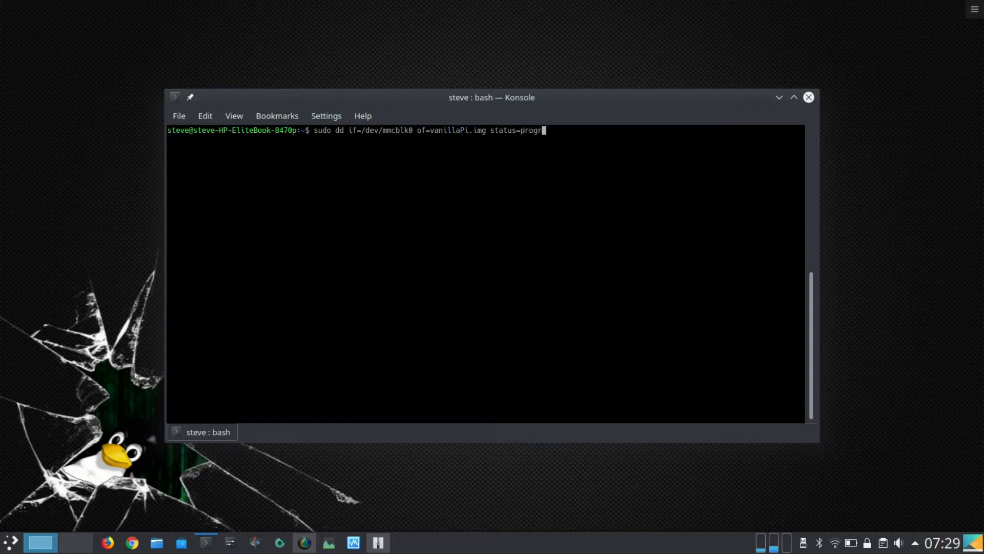
text(ss)
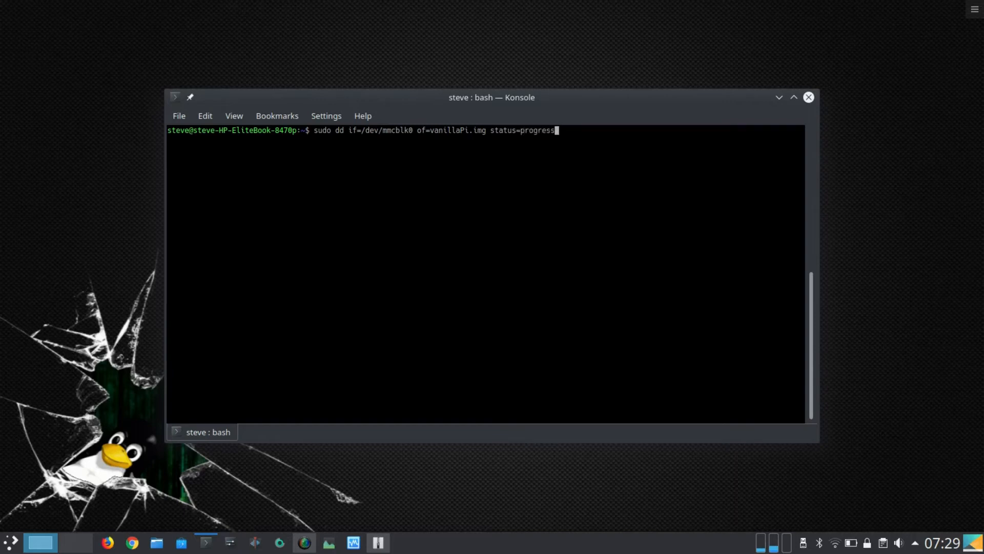
key(Return)
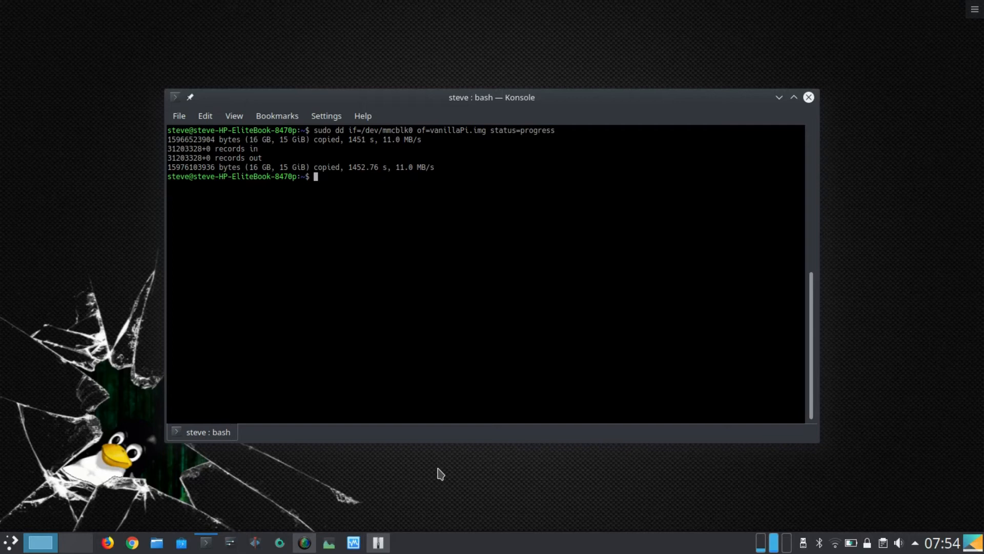
mouse_move(156, 542)
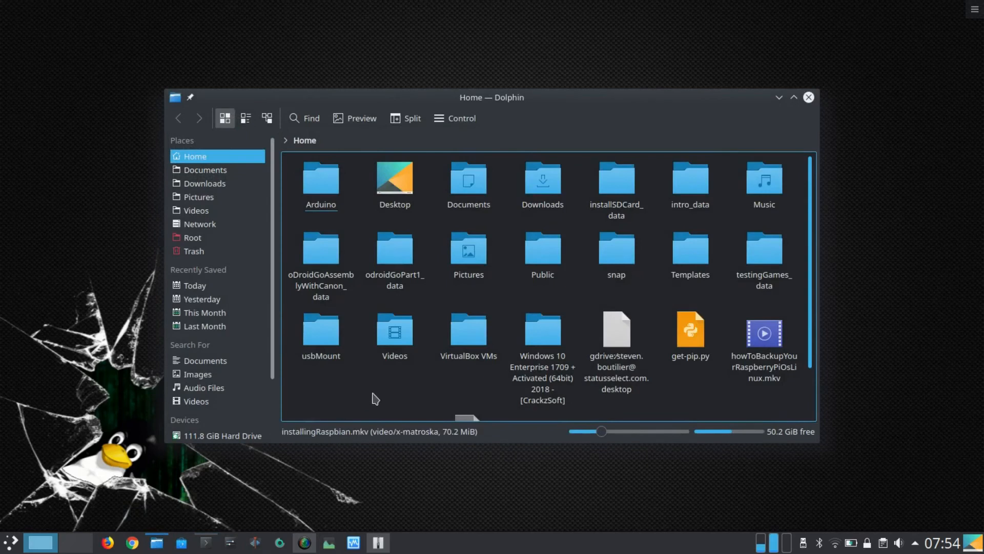
Step: Select vanillaPi.img in the Home folder to confirm its 14.9 GiB size
scroll(down, 3)
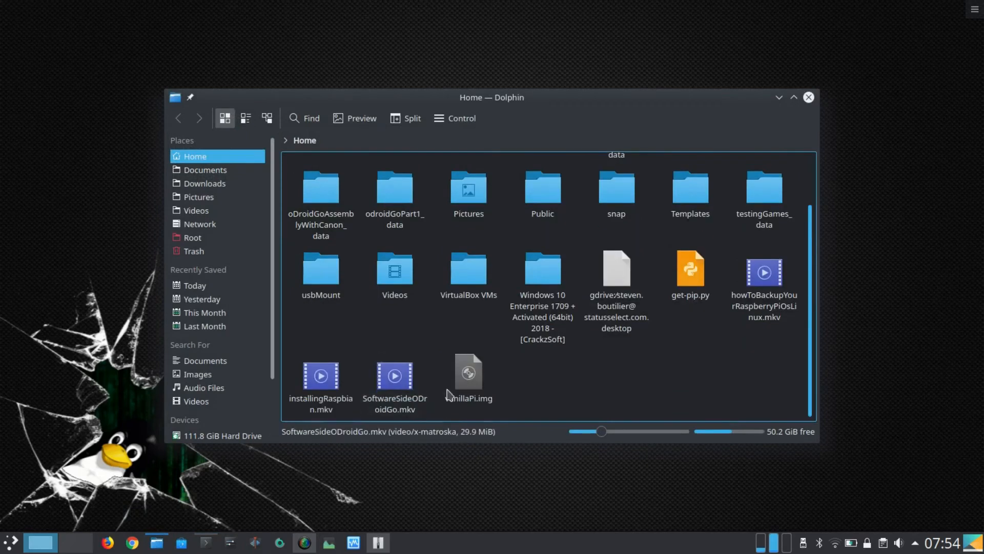
click(469, 373)
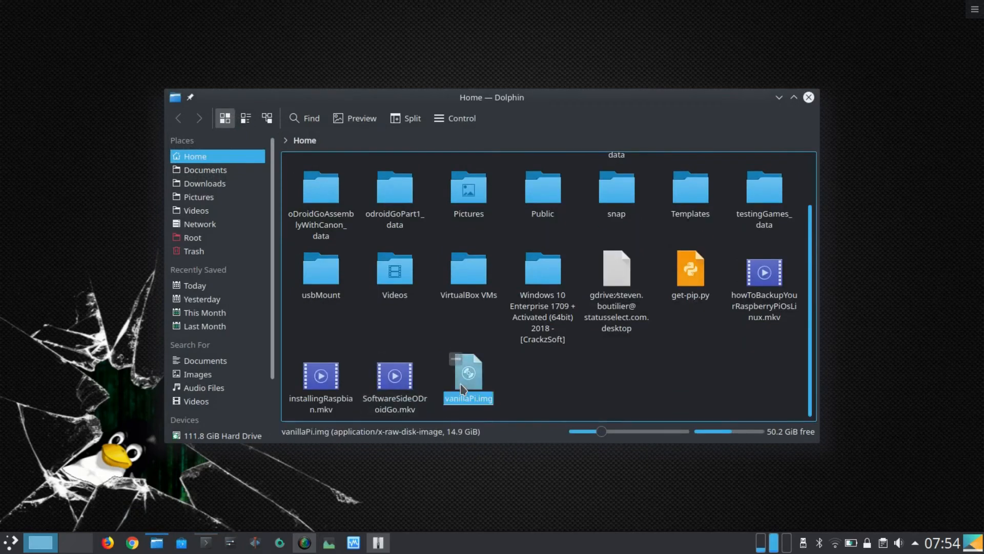
click(390, 473)
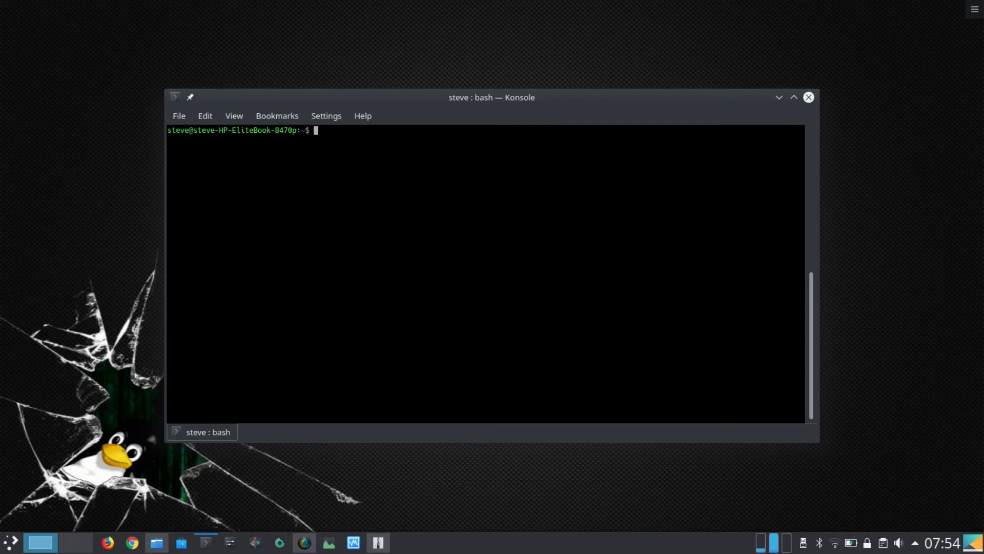
mouse_move(505, 219)
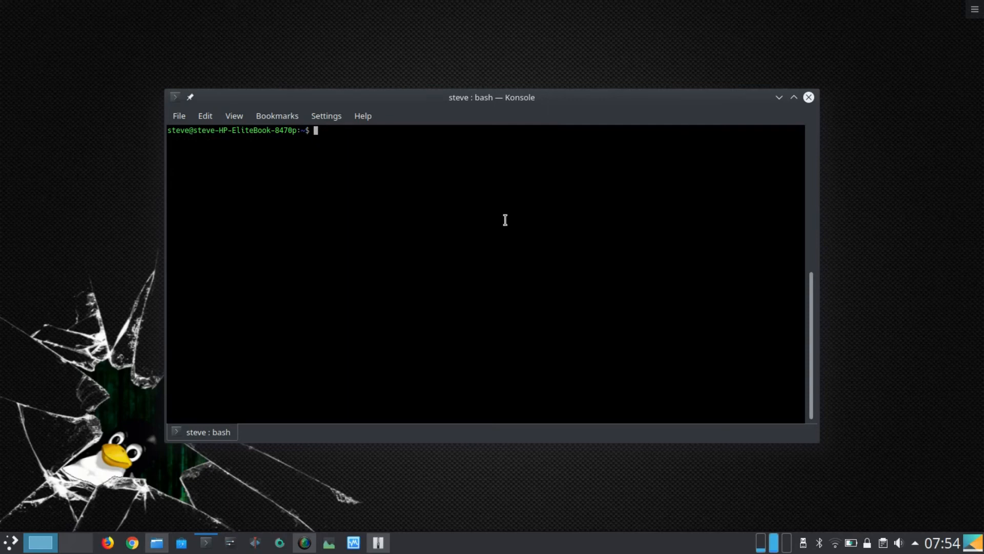
Step: Rewrite the dd command with if=vanillaPi.img and of=/dev/mmcblk0, leaving it unlaunched
text(sudo dd if=/dev/mmcblk0 of=vanillaPi.img status=progress)
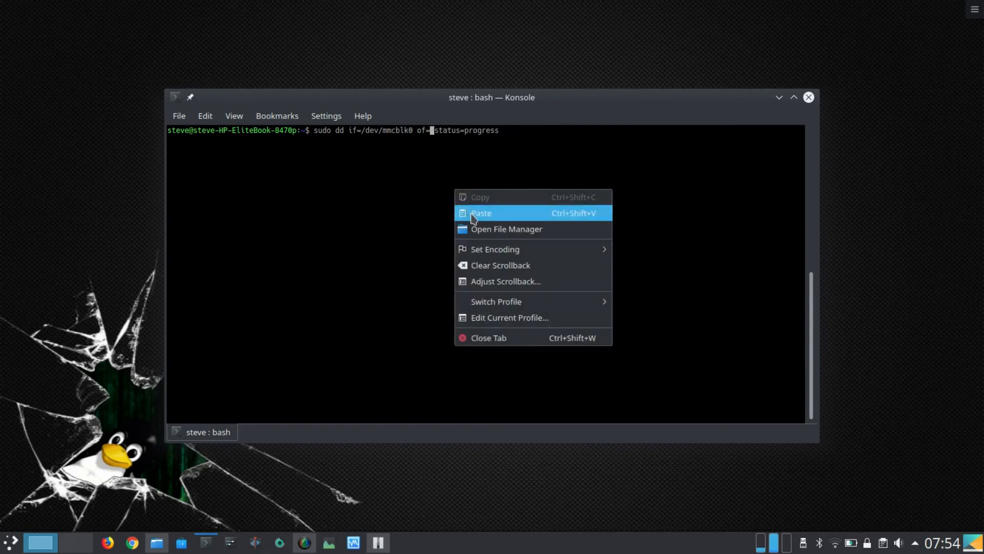
click(482, 214)
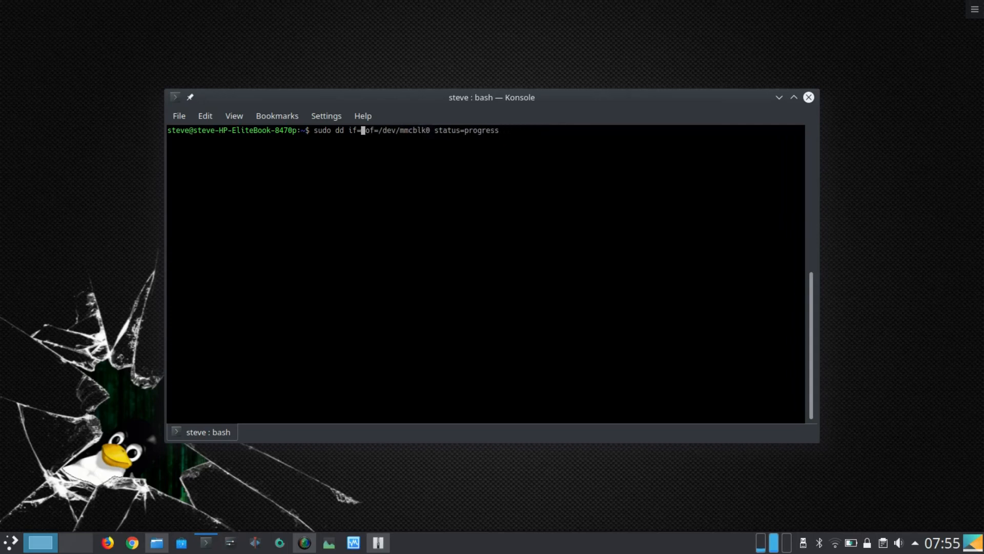
text(vanillaPi.img)
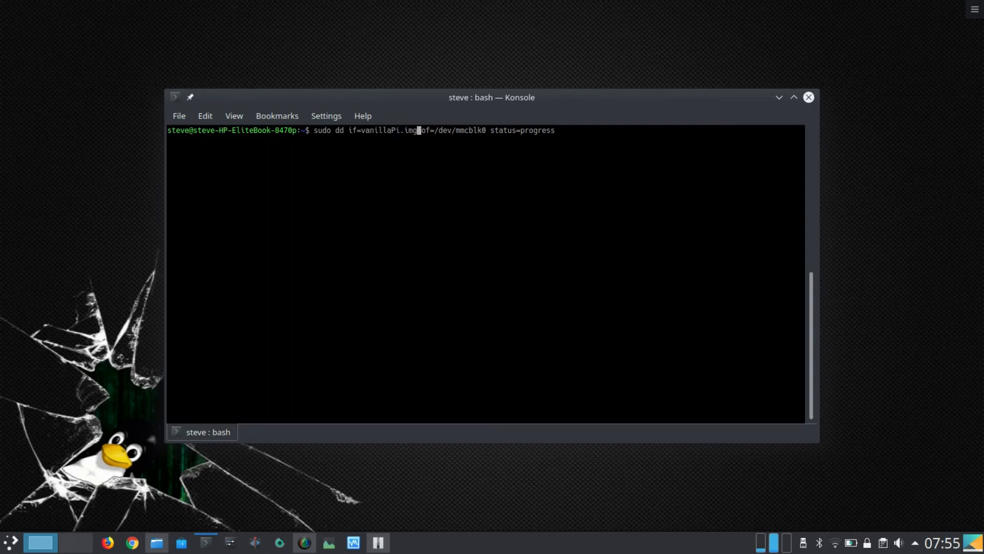